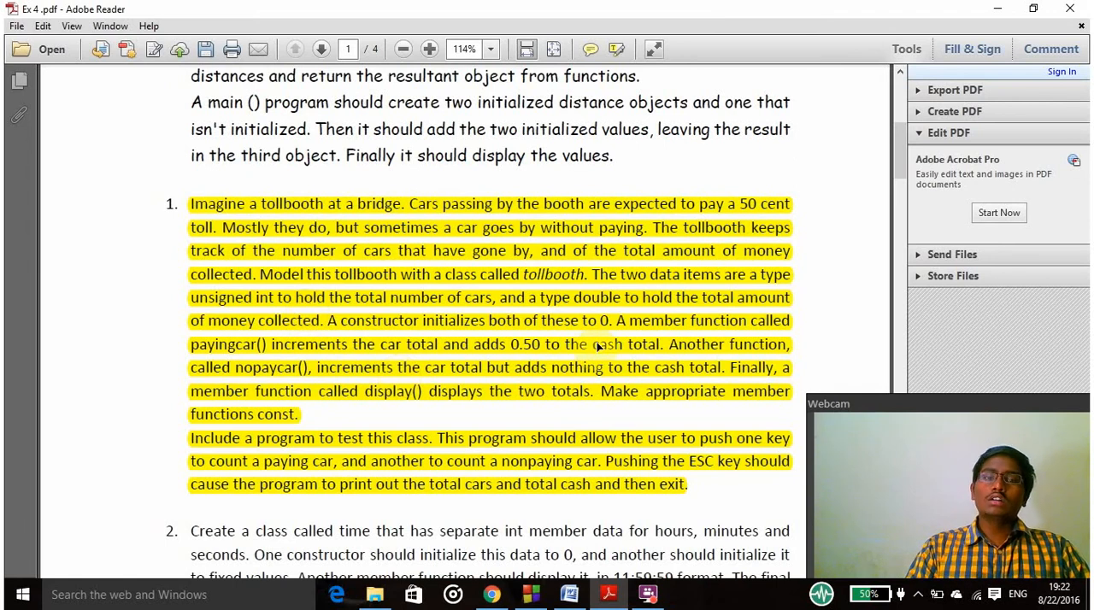
pyautogui.moveTo(612, 306)
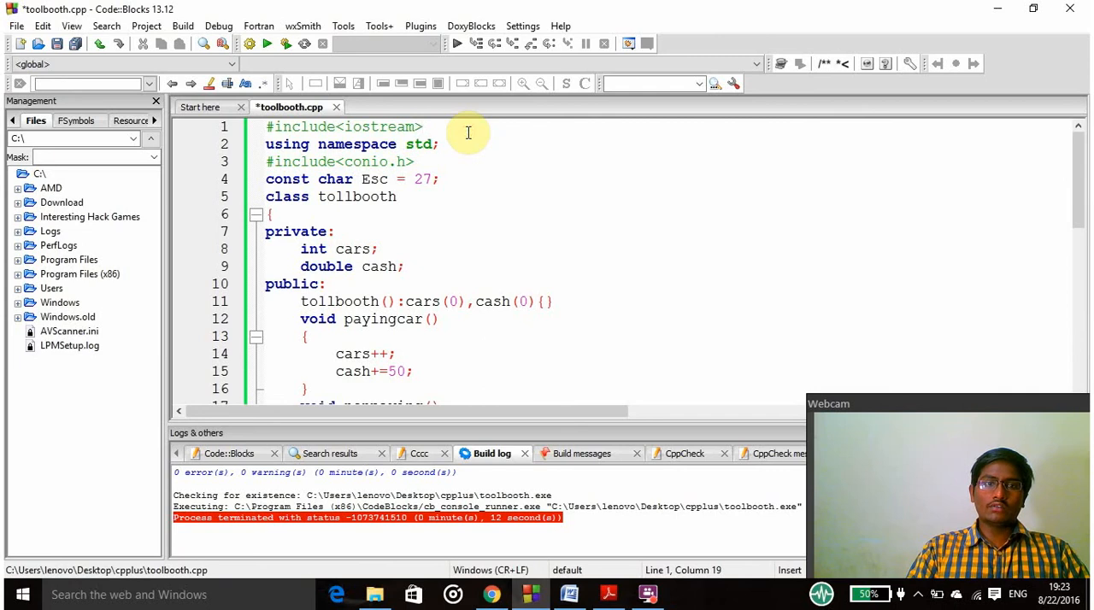
pyautogui.scroll(-3)
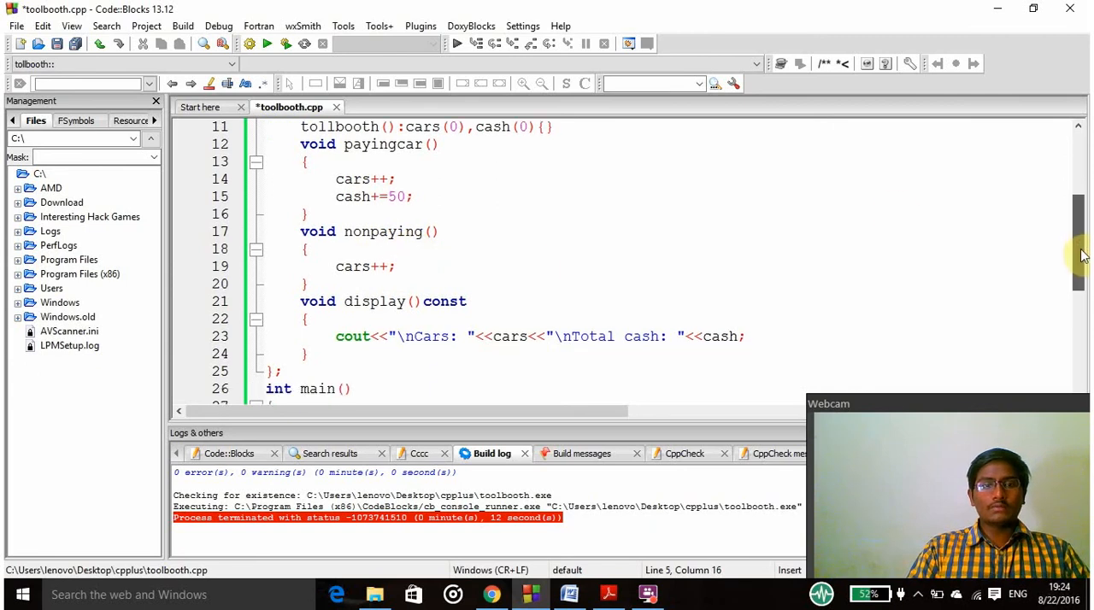
pyautogui.scroll(-3)
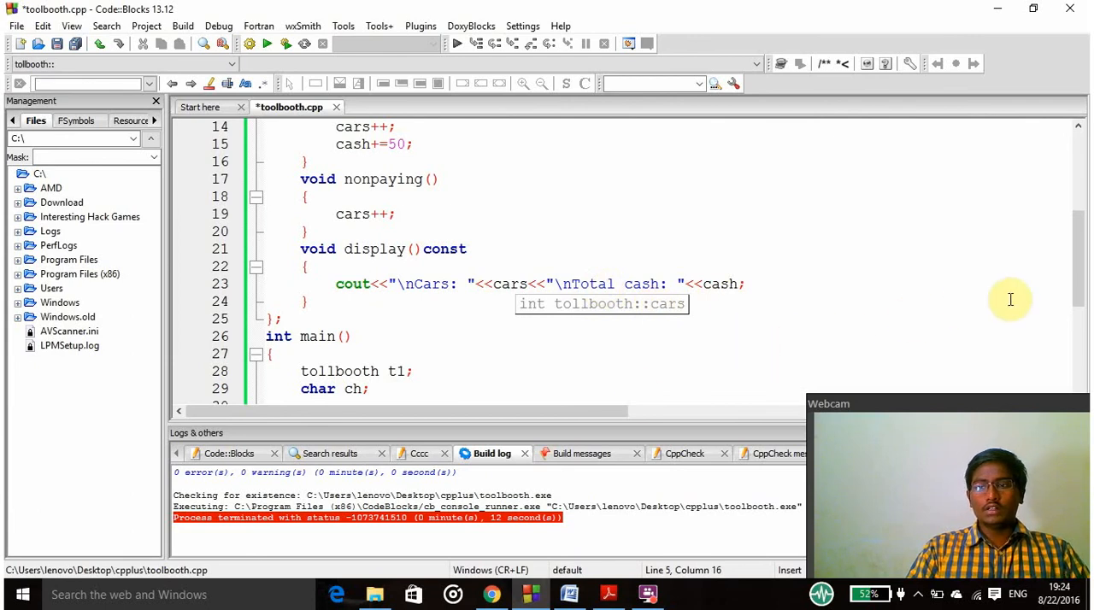
pyautogui.scroll(-3)
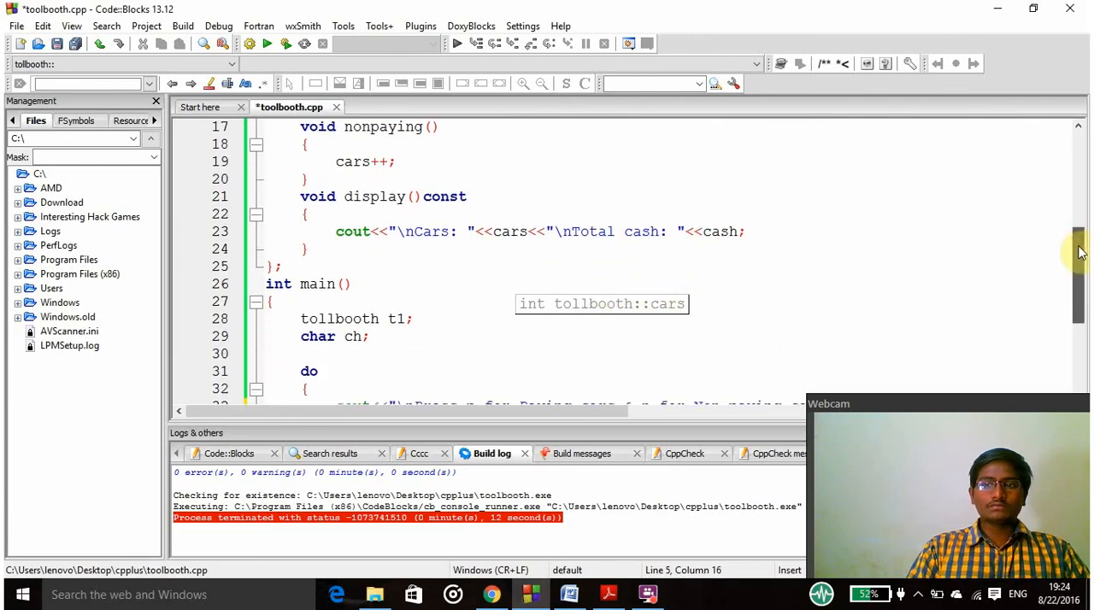
pyautogui.scroll(-3)
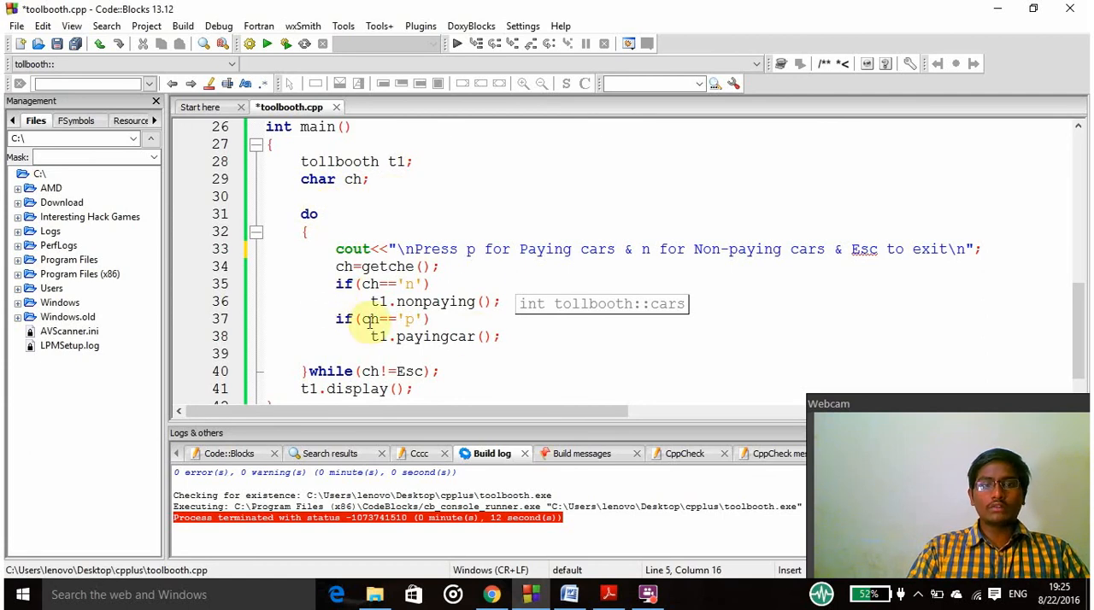